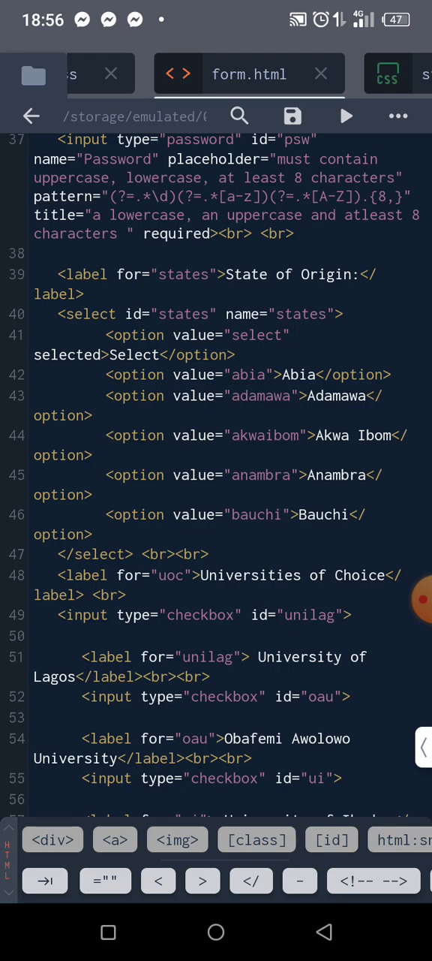
- Wrap the State of Origin dropdown and university checkboxes in an HTML comment (<!-- ... -->)
left_click(57, 294)
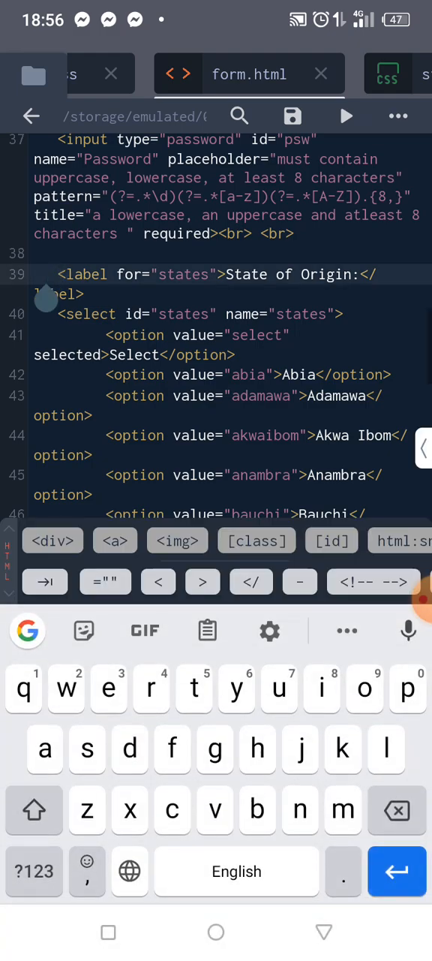
left_click(157, 583)
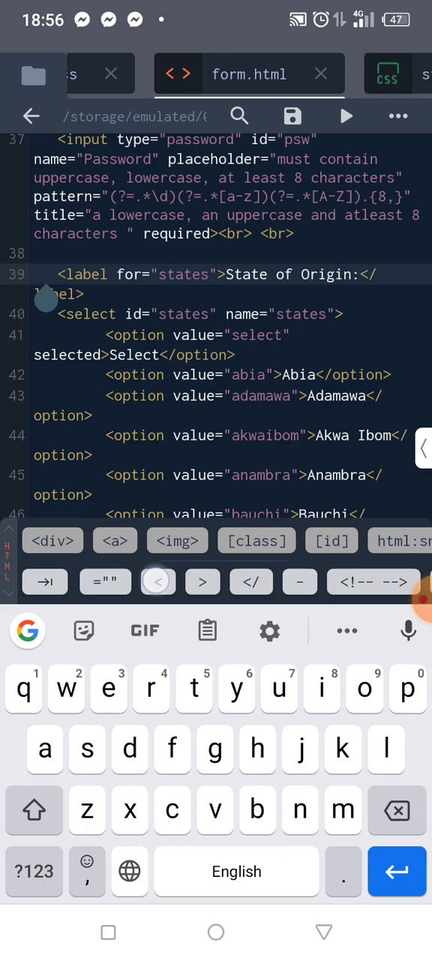
left_click(158, 582)
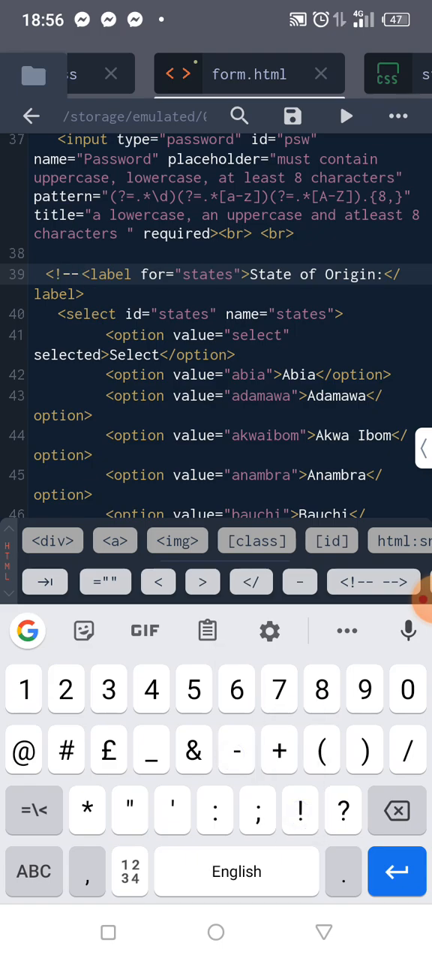
scroll("down", 3)
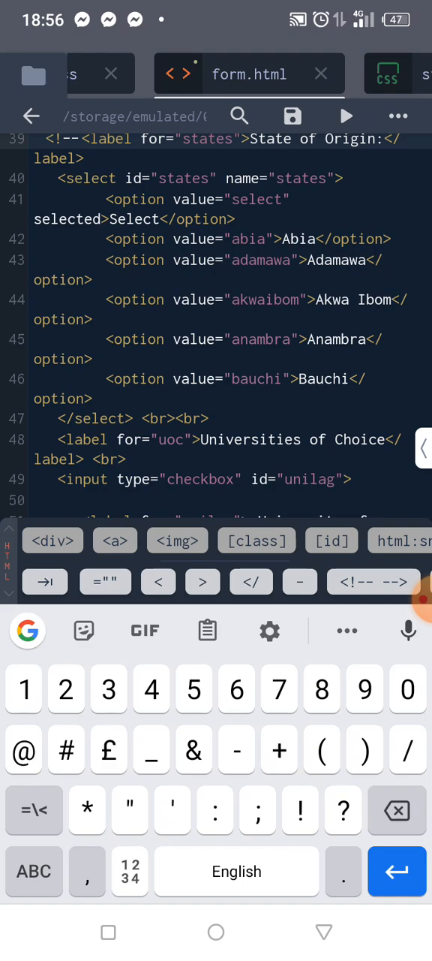
scroll("down", 3)
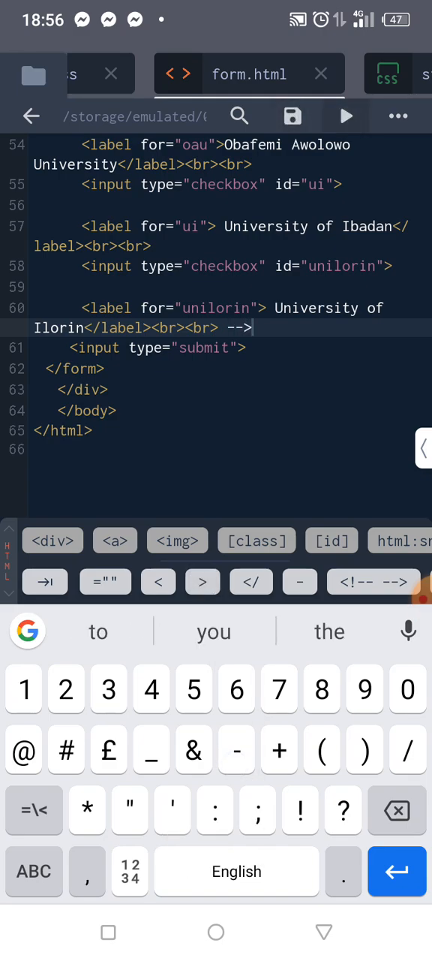
left_click(345, 117)
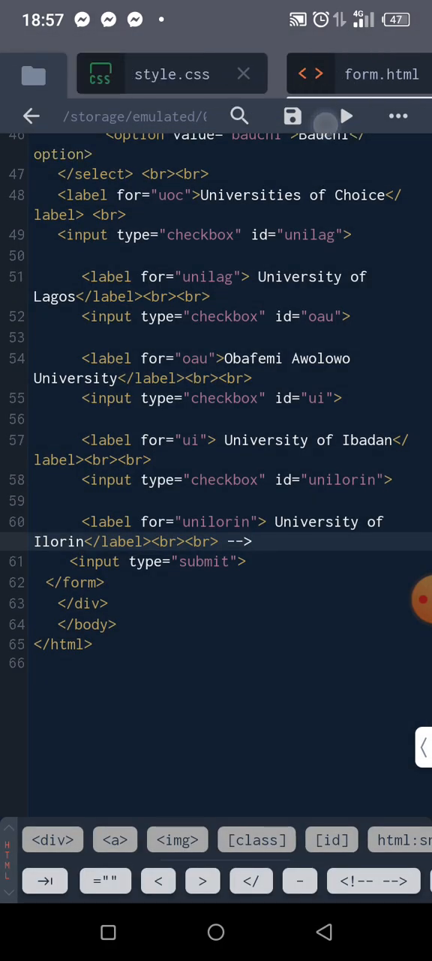
- Insert an empty line after the body background rule in style.css and return to it
left_click(171, 76)
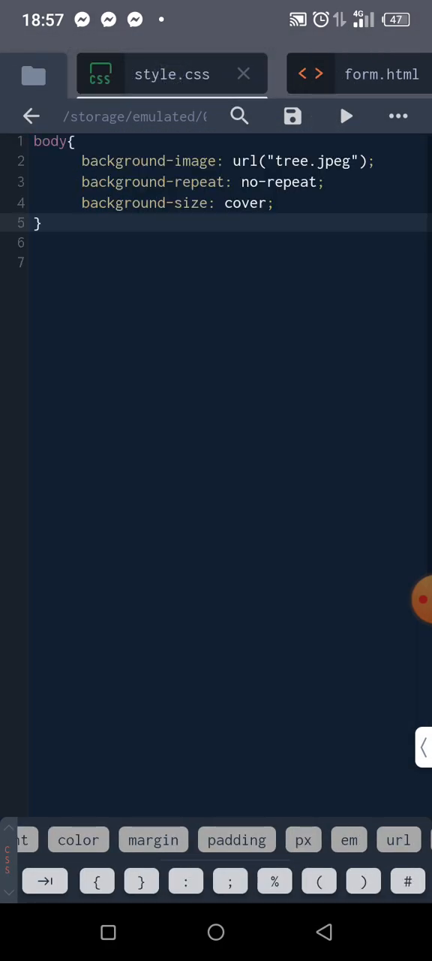
left_click(42, 243)
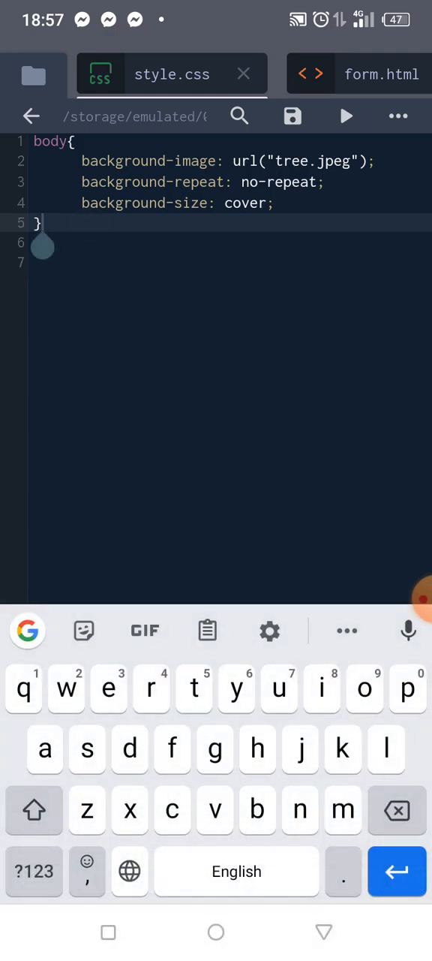
key("Enter")
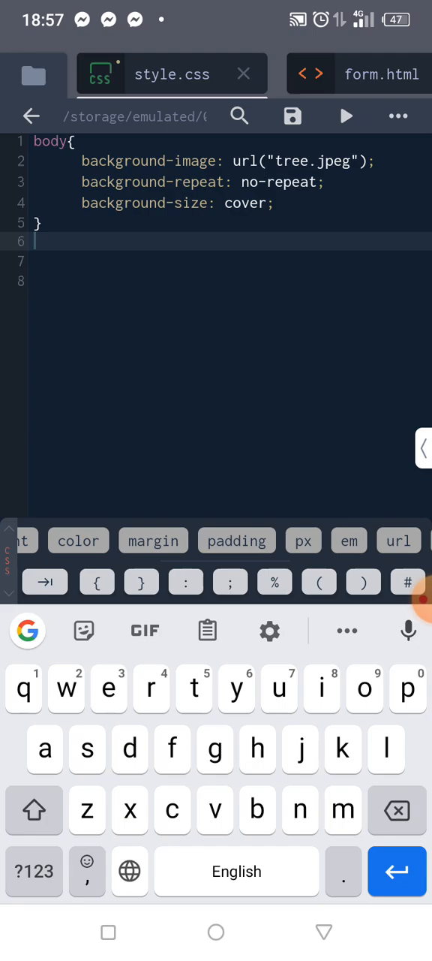
left_click(381, 74)
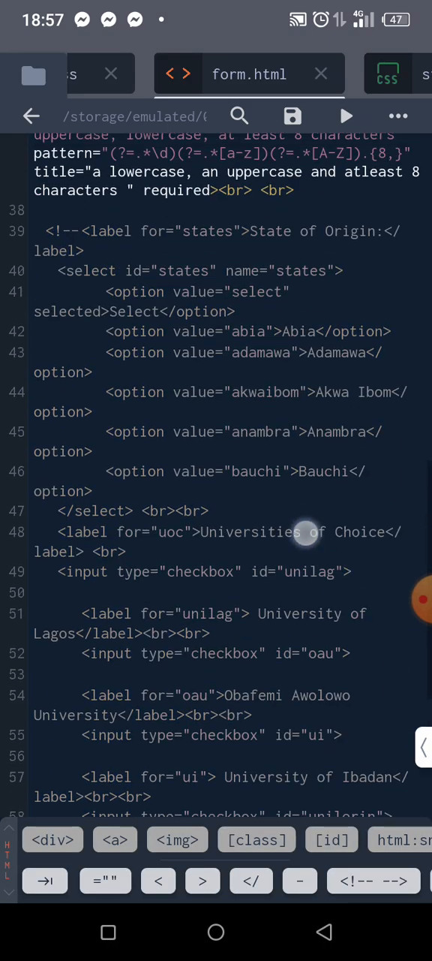
scroll("down", 3)
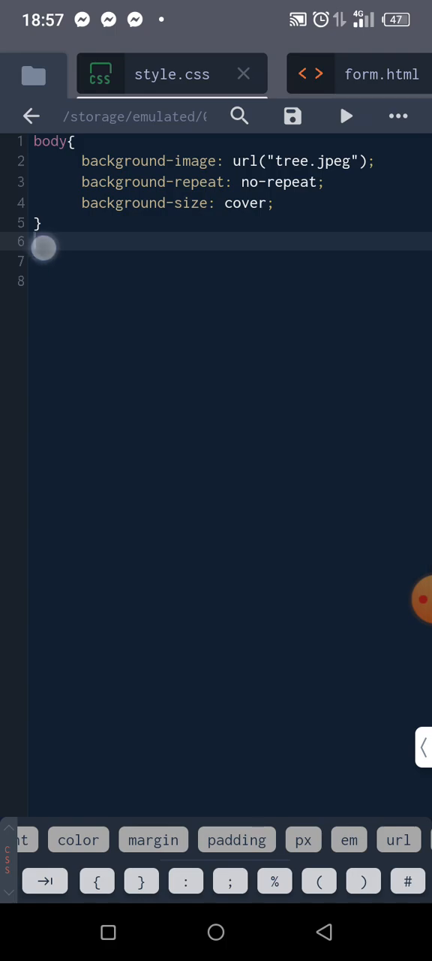
left_click(45, 240)
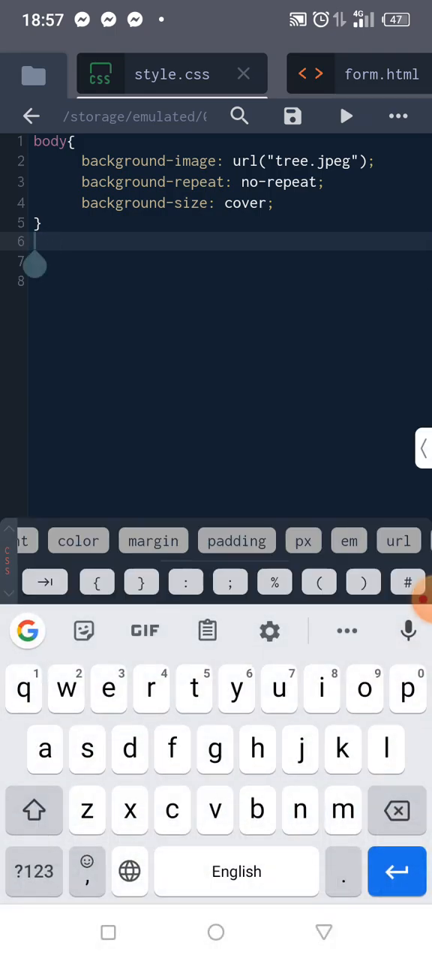
- Write a form rule with background-color #ff0088 and save style.css
type("form{")
left_click(229, 262)
type("background: ;")
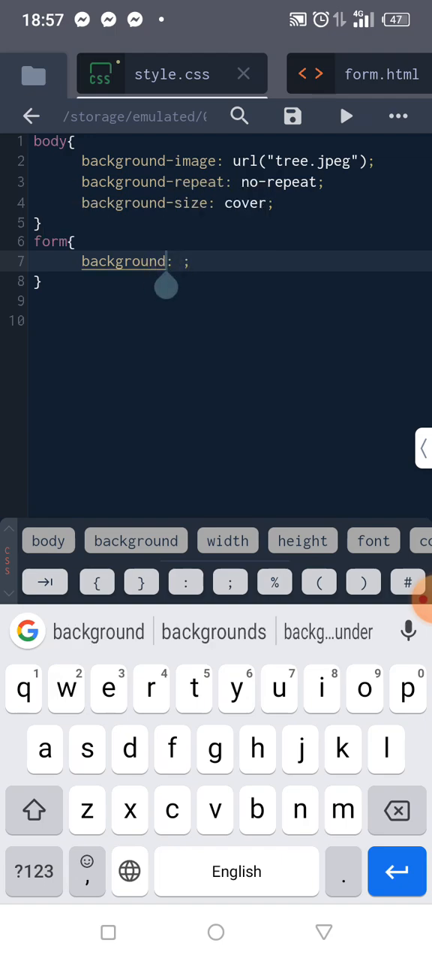
type("-")
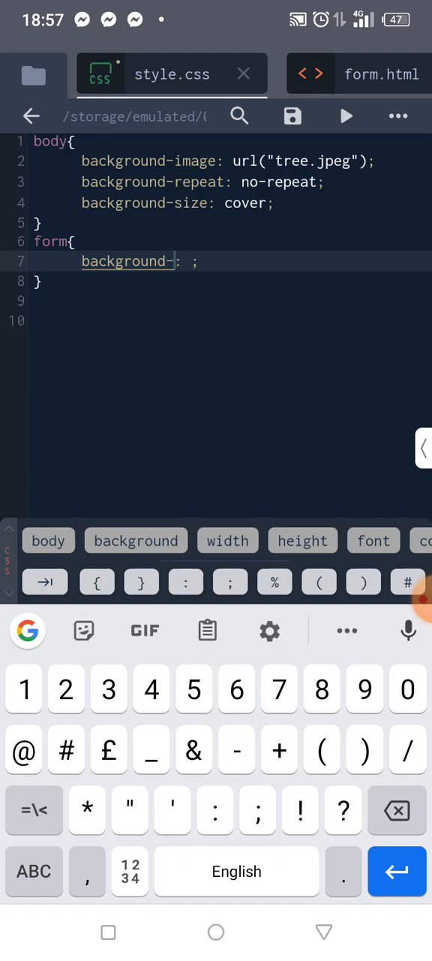
left_click(33, 871)
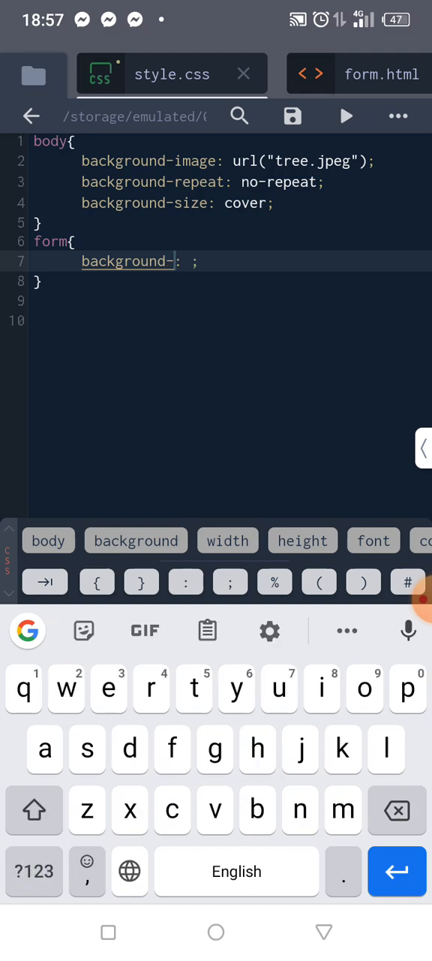
type("color")
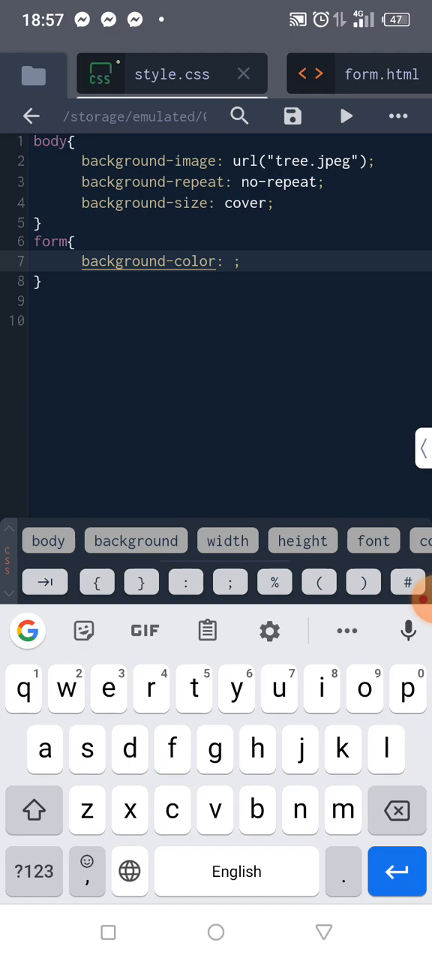
left_click(291, 117)
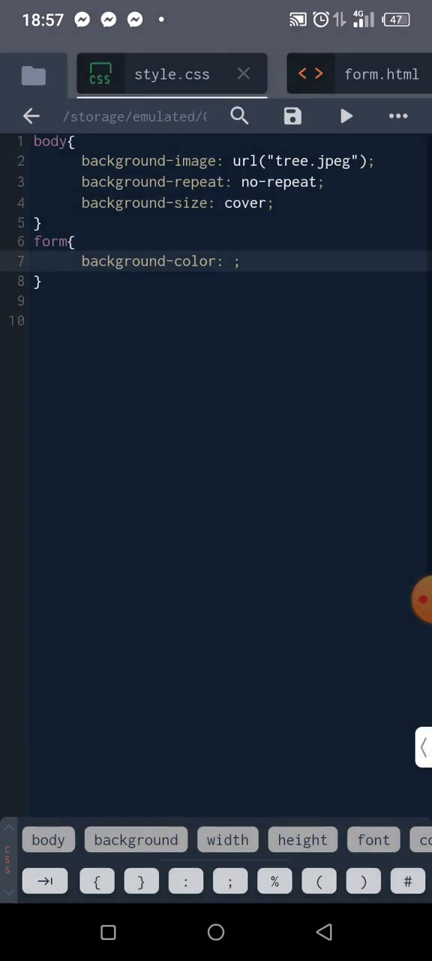
left_click(232, 261)
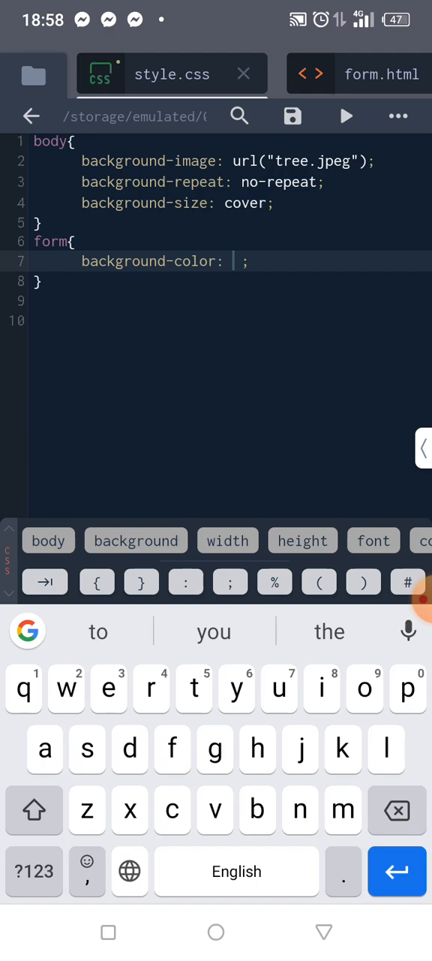
type("#ff")
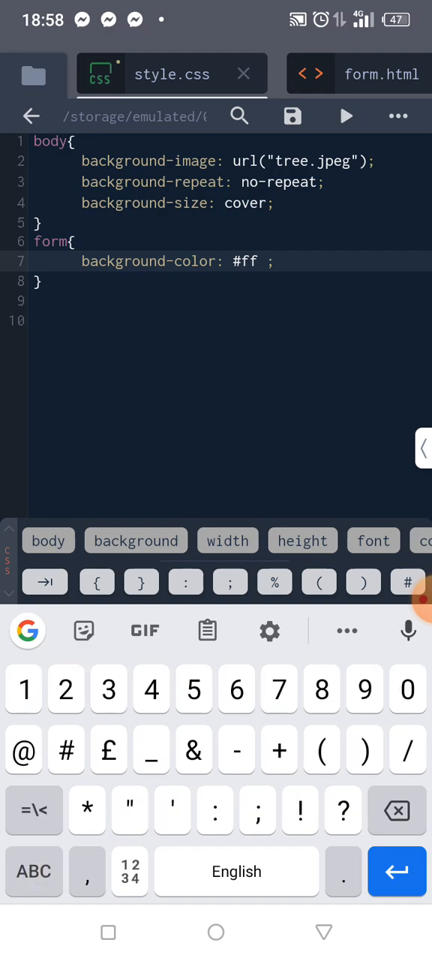
type("0088")
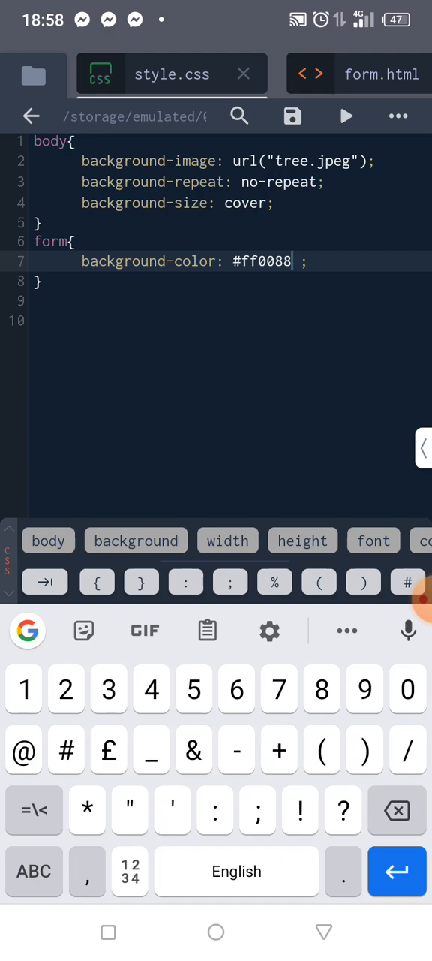
left_click(291, 117)
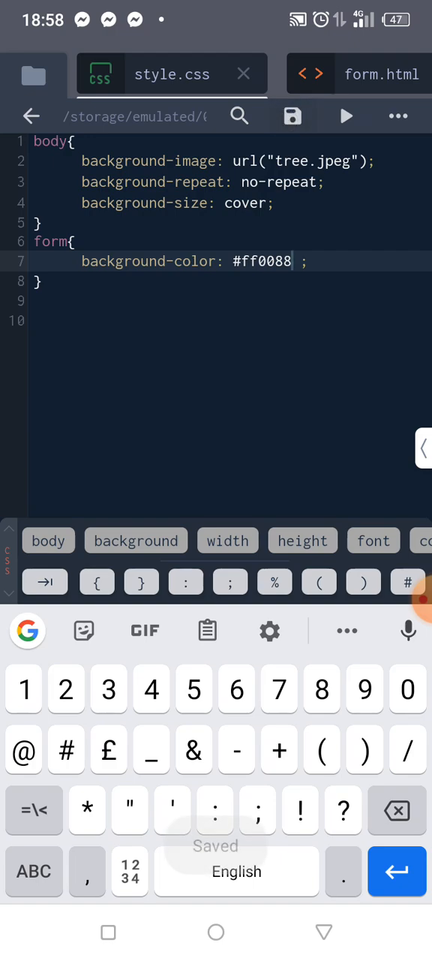
left_click(381, 74)
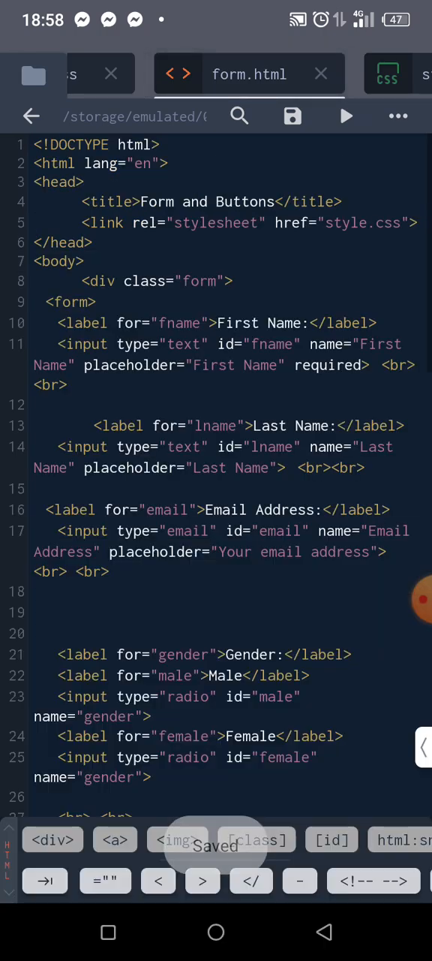
left_click(347, 117)
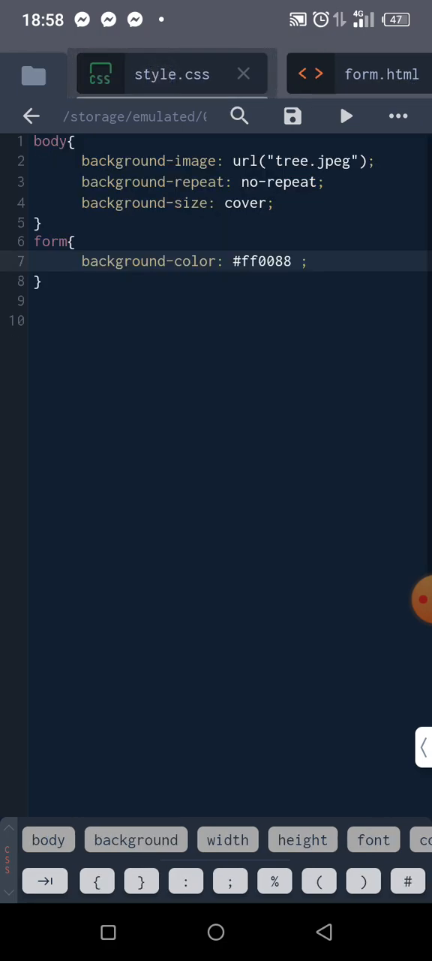
- Add opacity: 30%; on a new line inside the form rule and save style.css
left_click(306, 261)
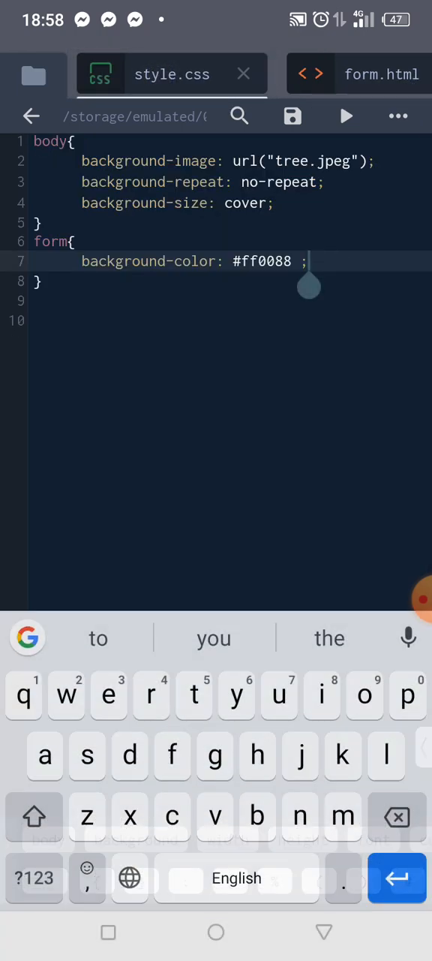
key("Enter")
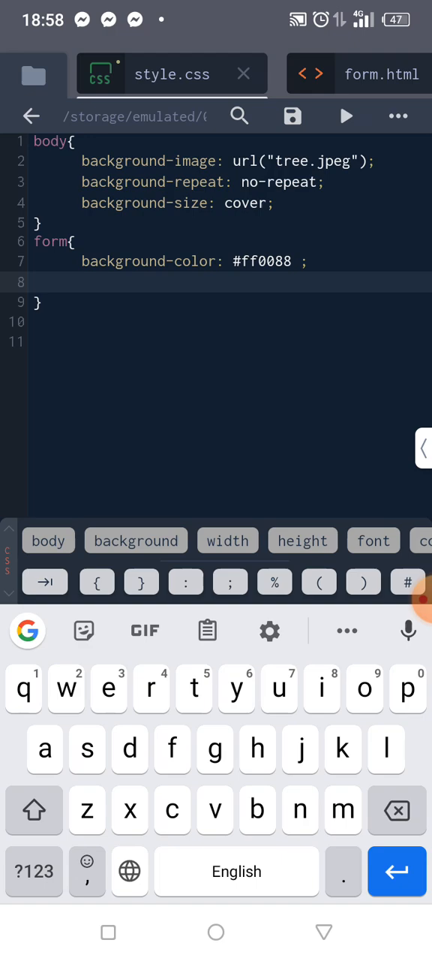
type("opacity")
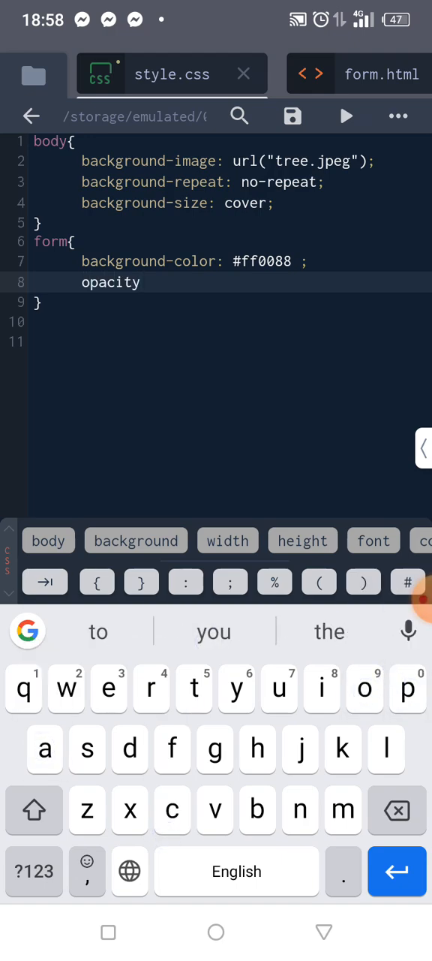
left_click(186, 583)
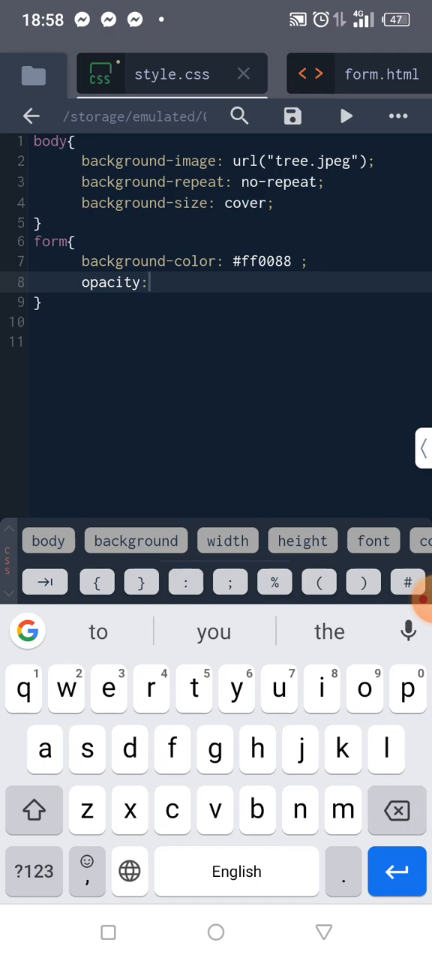
left_click(31, 872)
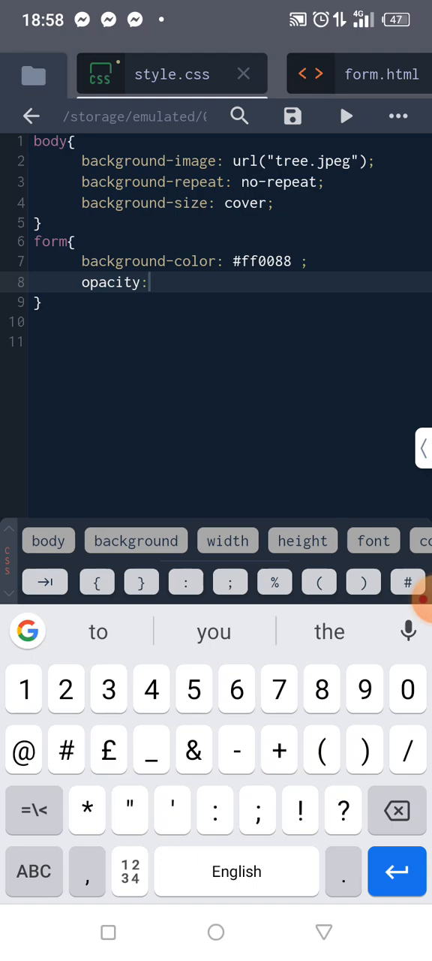
type("30")
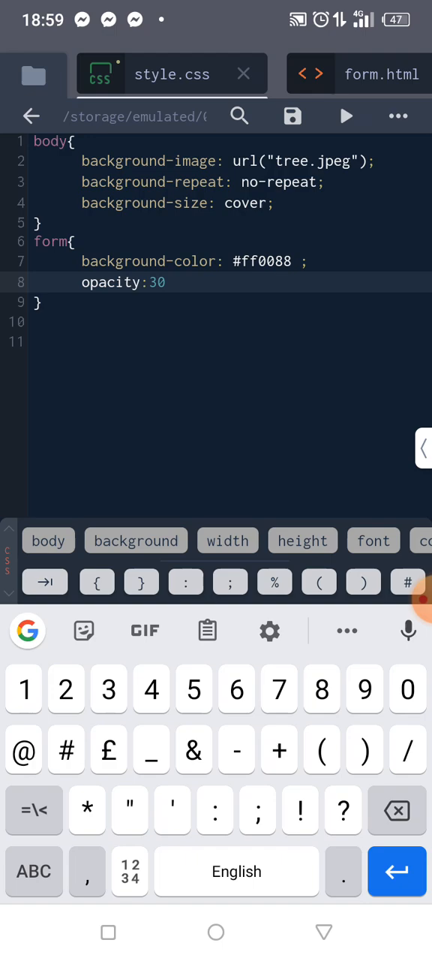
left_click(275, 583)
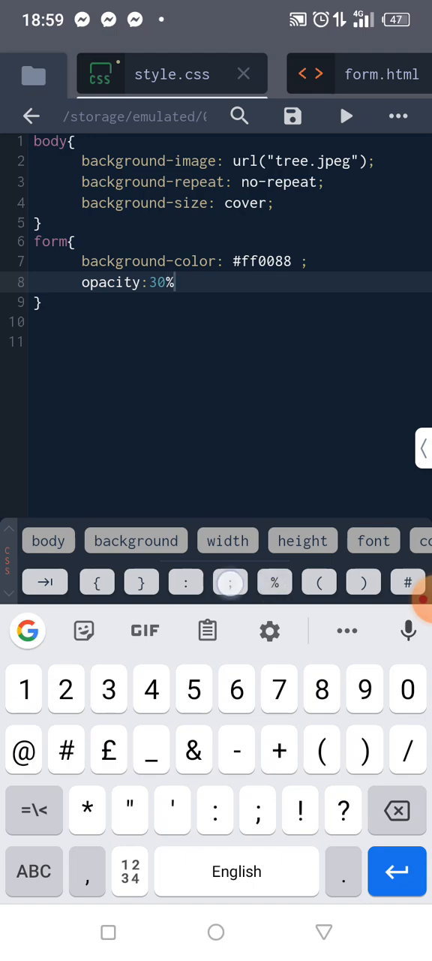
left_click(230, 583)
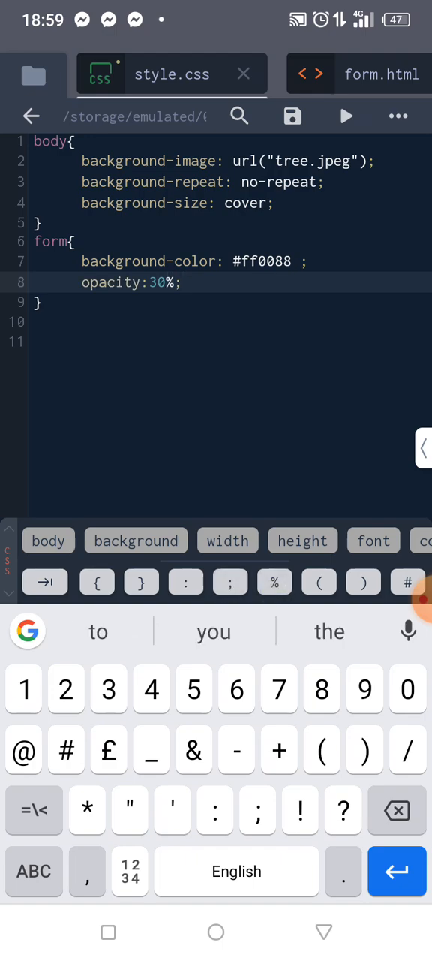
left_click(292, 117)
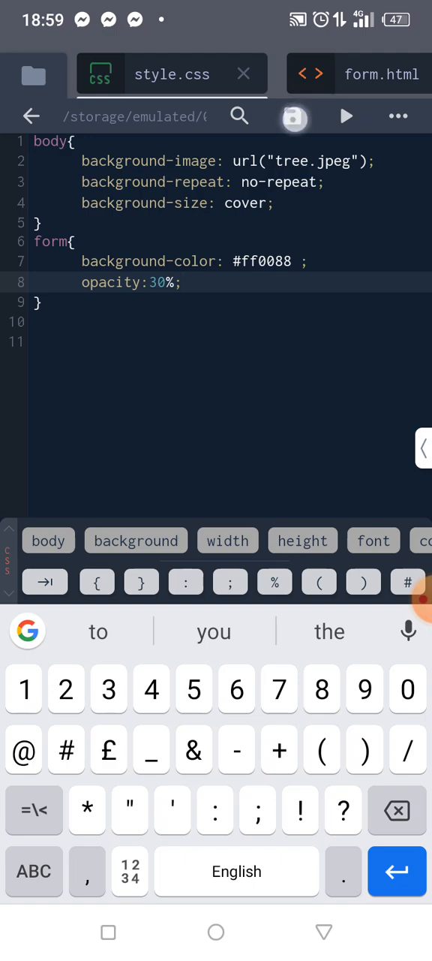
left_click(376, 73)
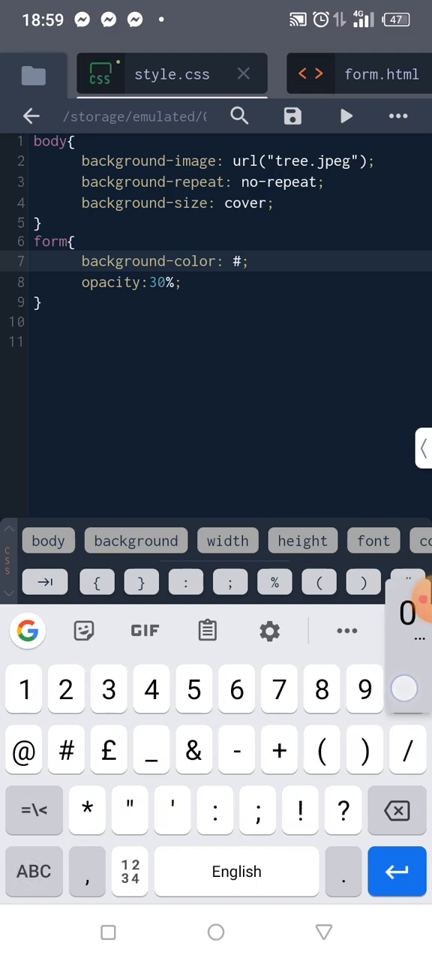
- Change the form background-color to #000000, save, and run the form.html preview
type("000000")
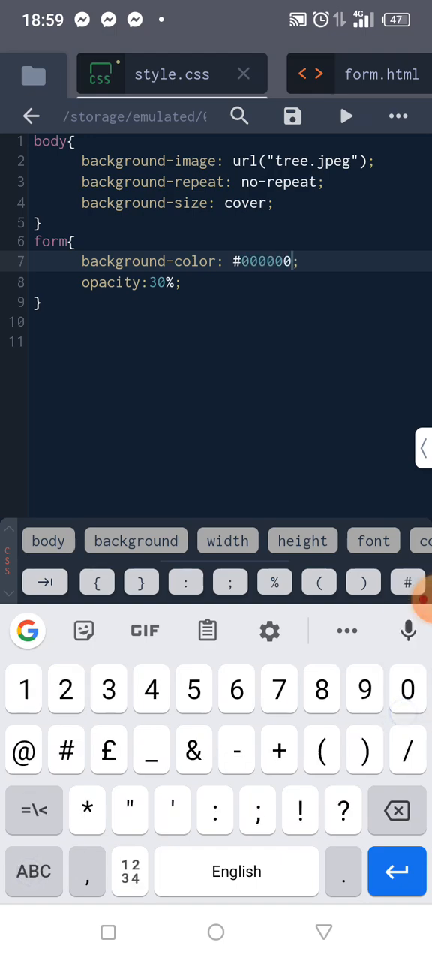
left_click(291, 117)
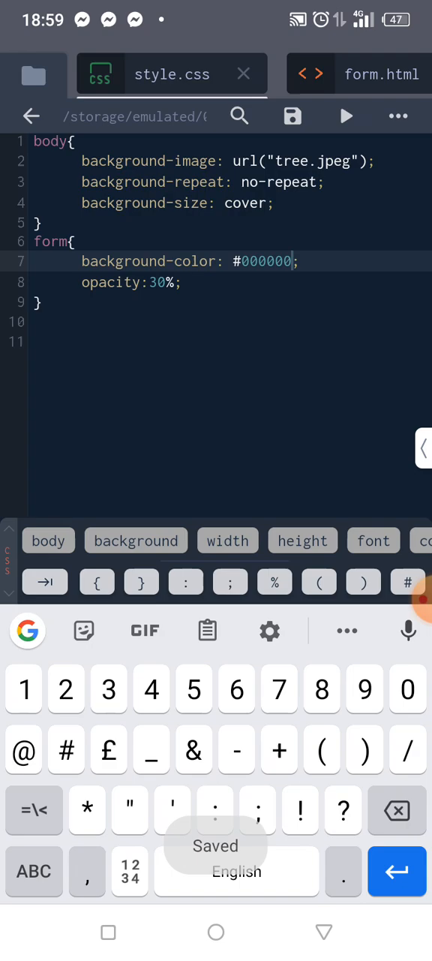
left_click(381, 74)
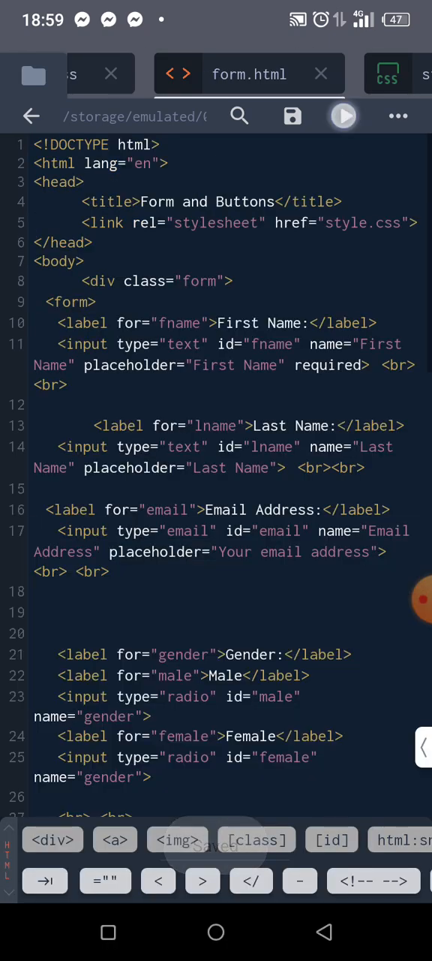
left_click(342, 118)
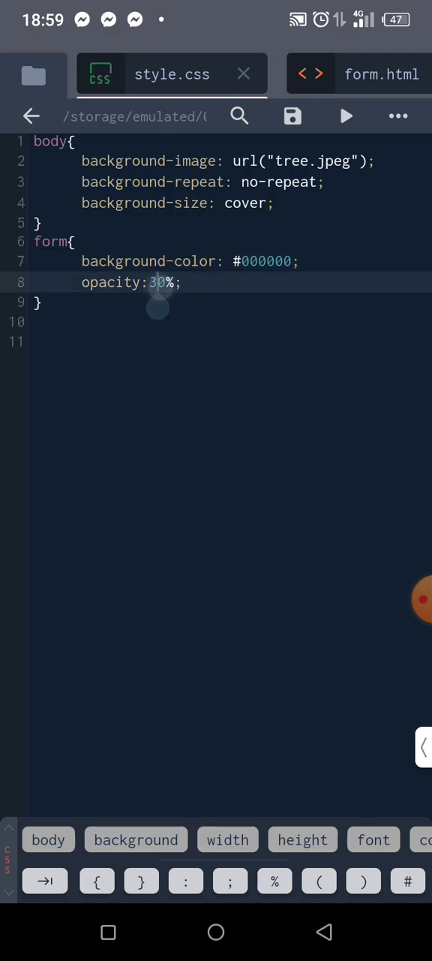
- Change the form opacity from 30% to 50%, save, and preview form.html
left_click(158, 288)
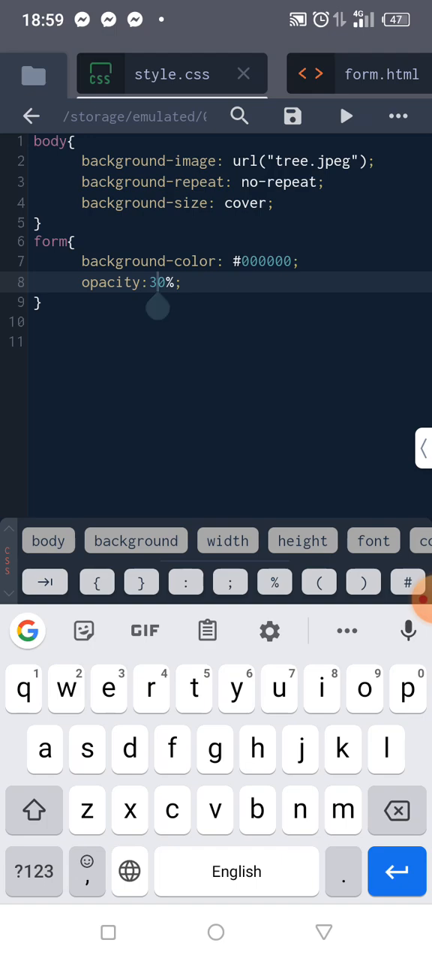
type("5")
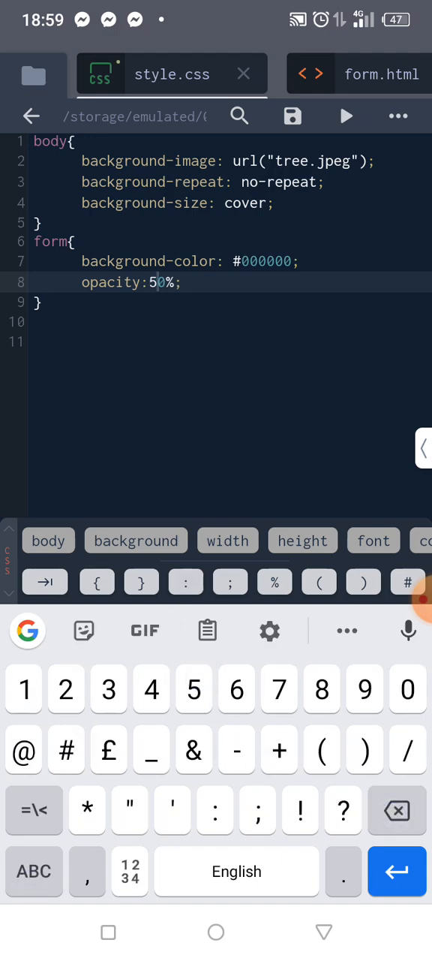
left_click(381, 75)
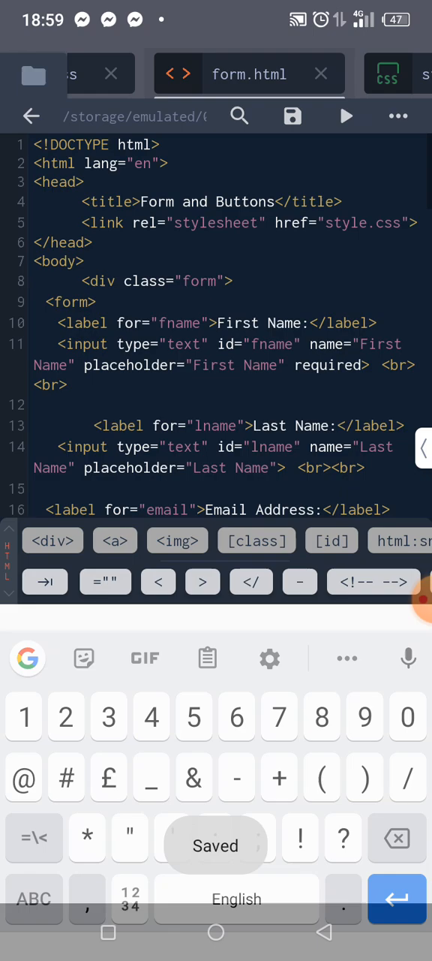
left_click(345, 117)
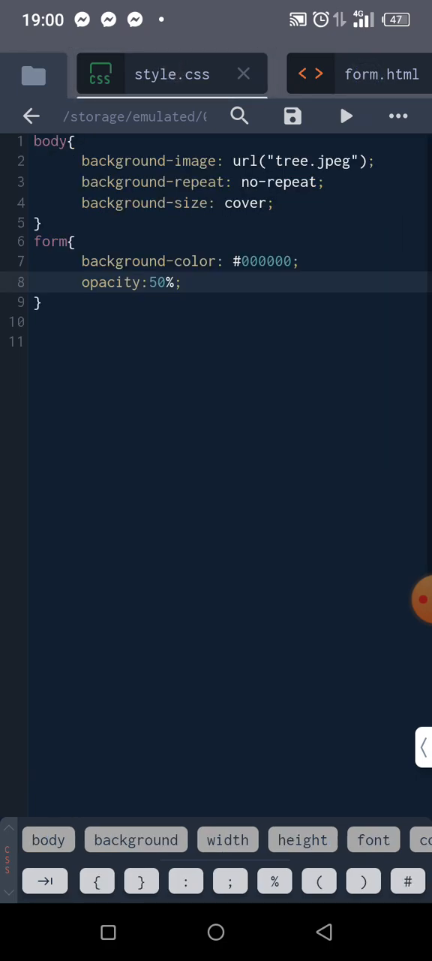
- Change the form opacity from 50% to 70%, save, and run the form.html preview
left_click(158, 282)
type("7")
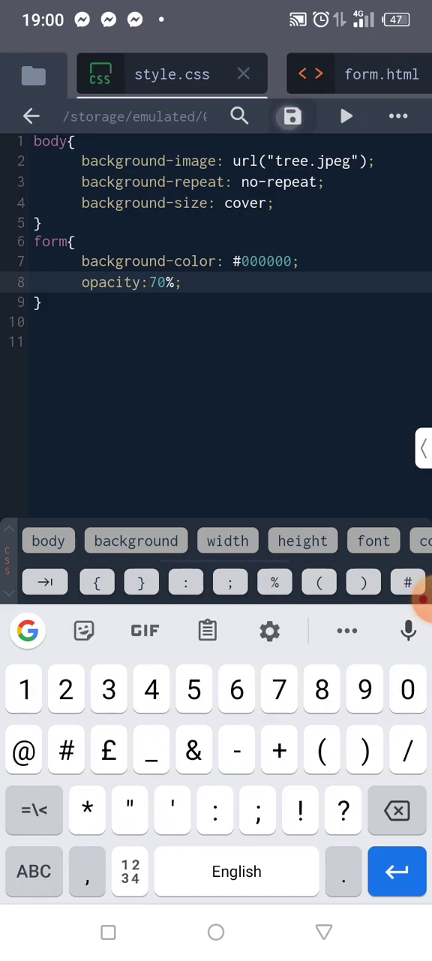
left_click(381, 73)
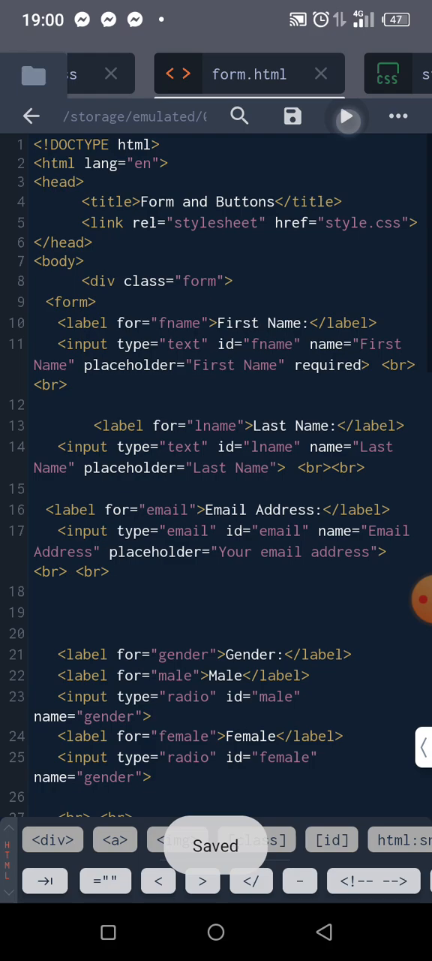
left_click(347, 117)
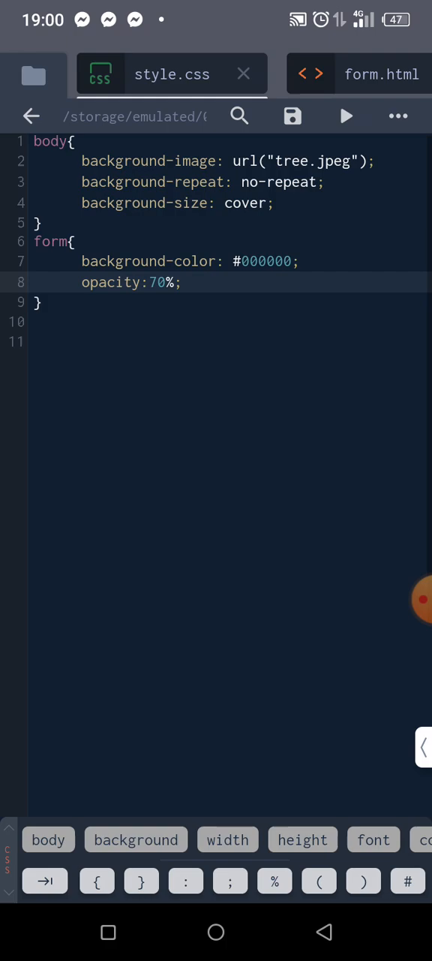
- Add color:white; to the form rule, save, and preview form.html
left_click(181, 283)
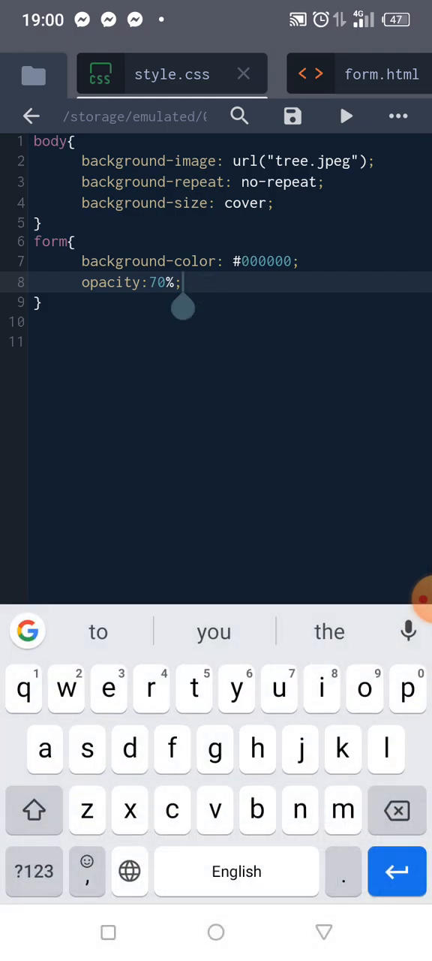
key("Enter")
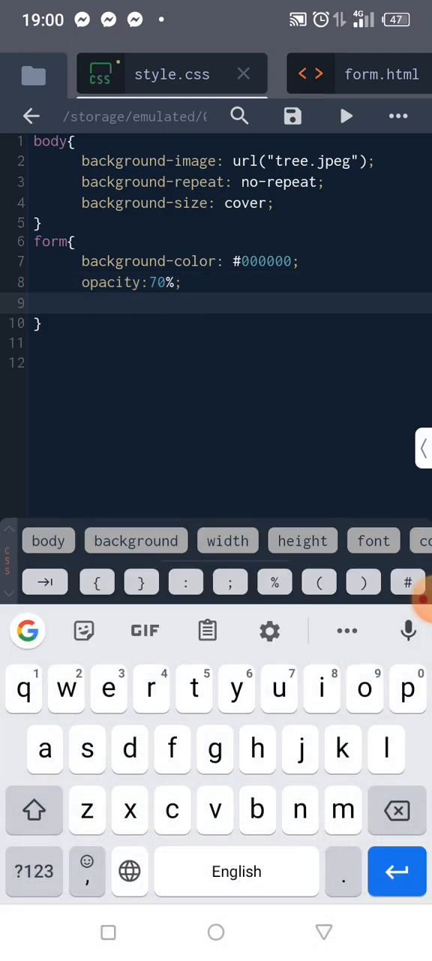
type("colo")
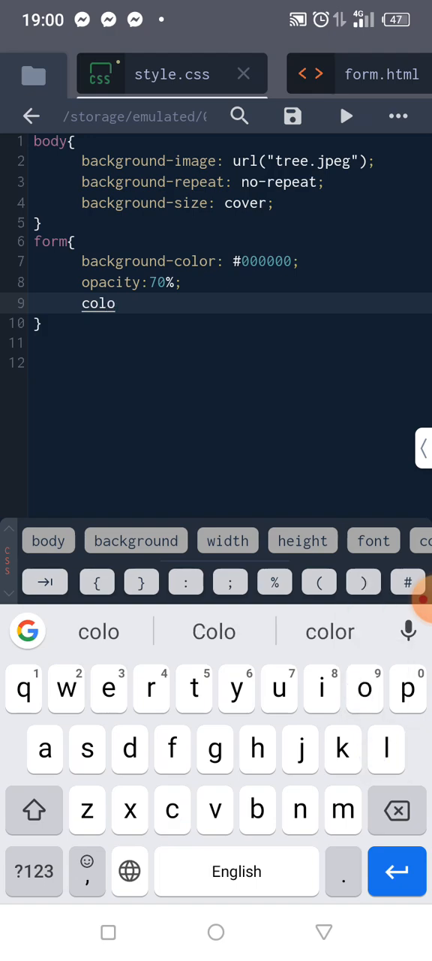
type("r:")
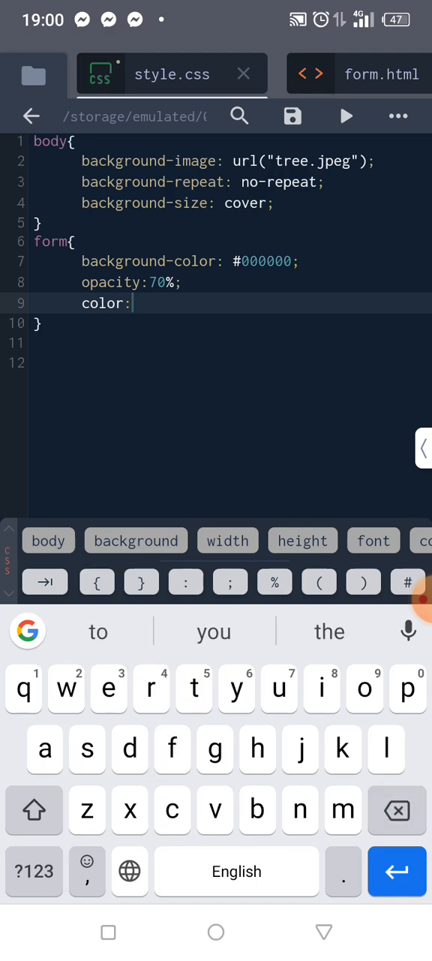
type("white")
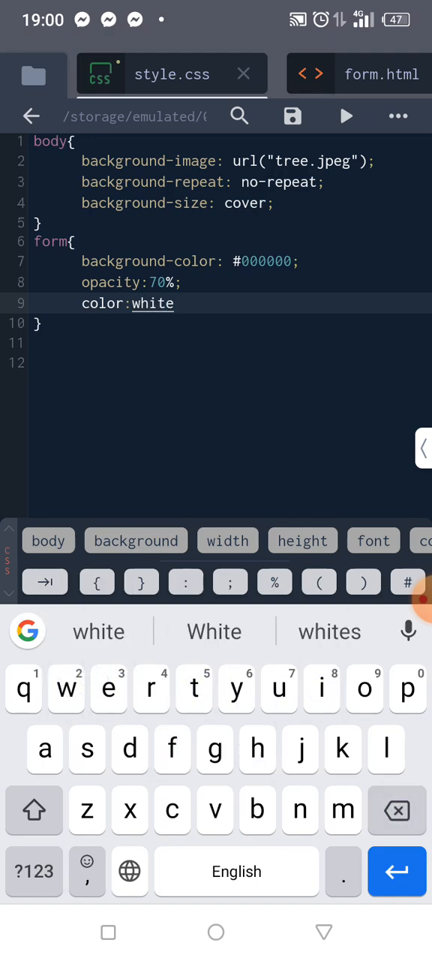
type(";")
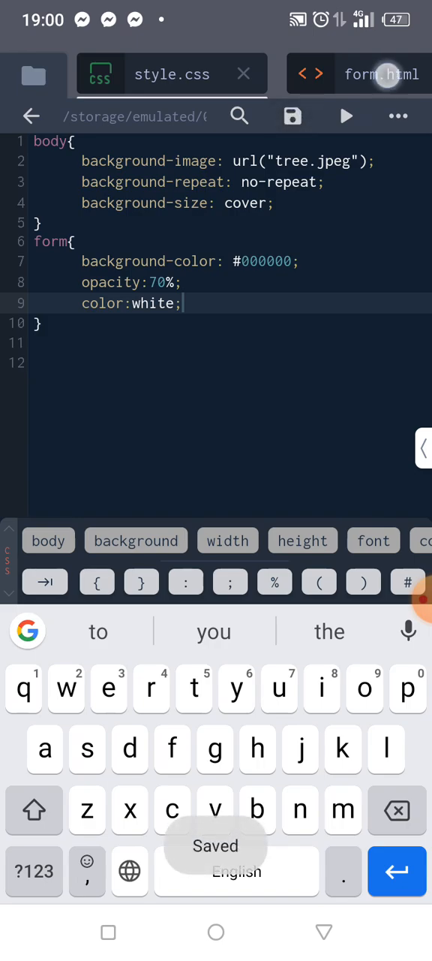
left_click(345, 117)
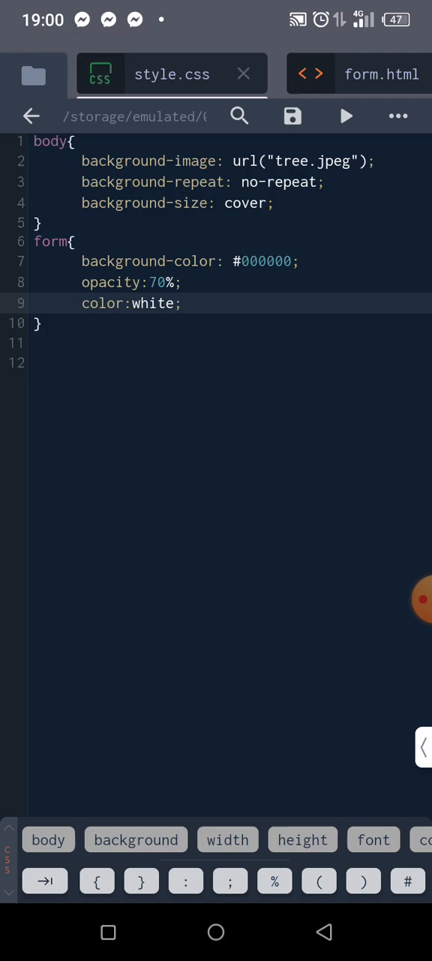
left_click(423, 599)
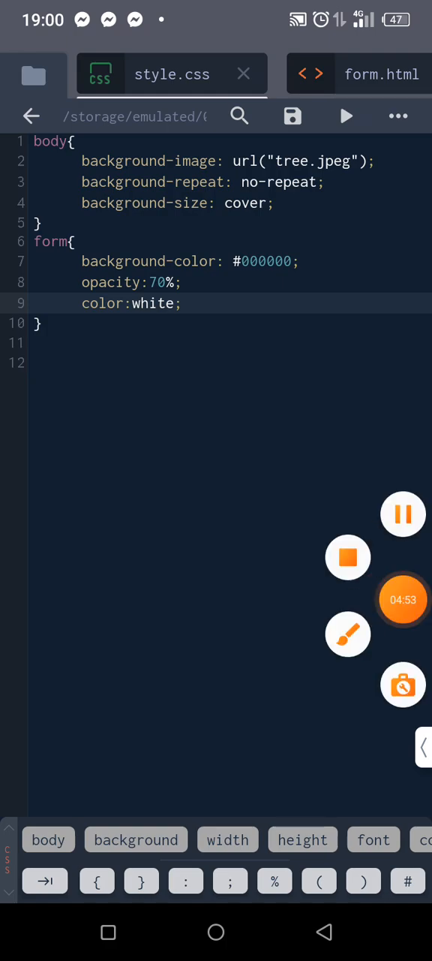